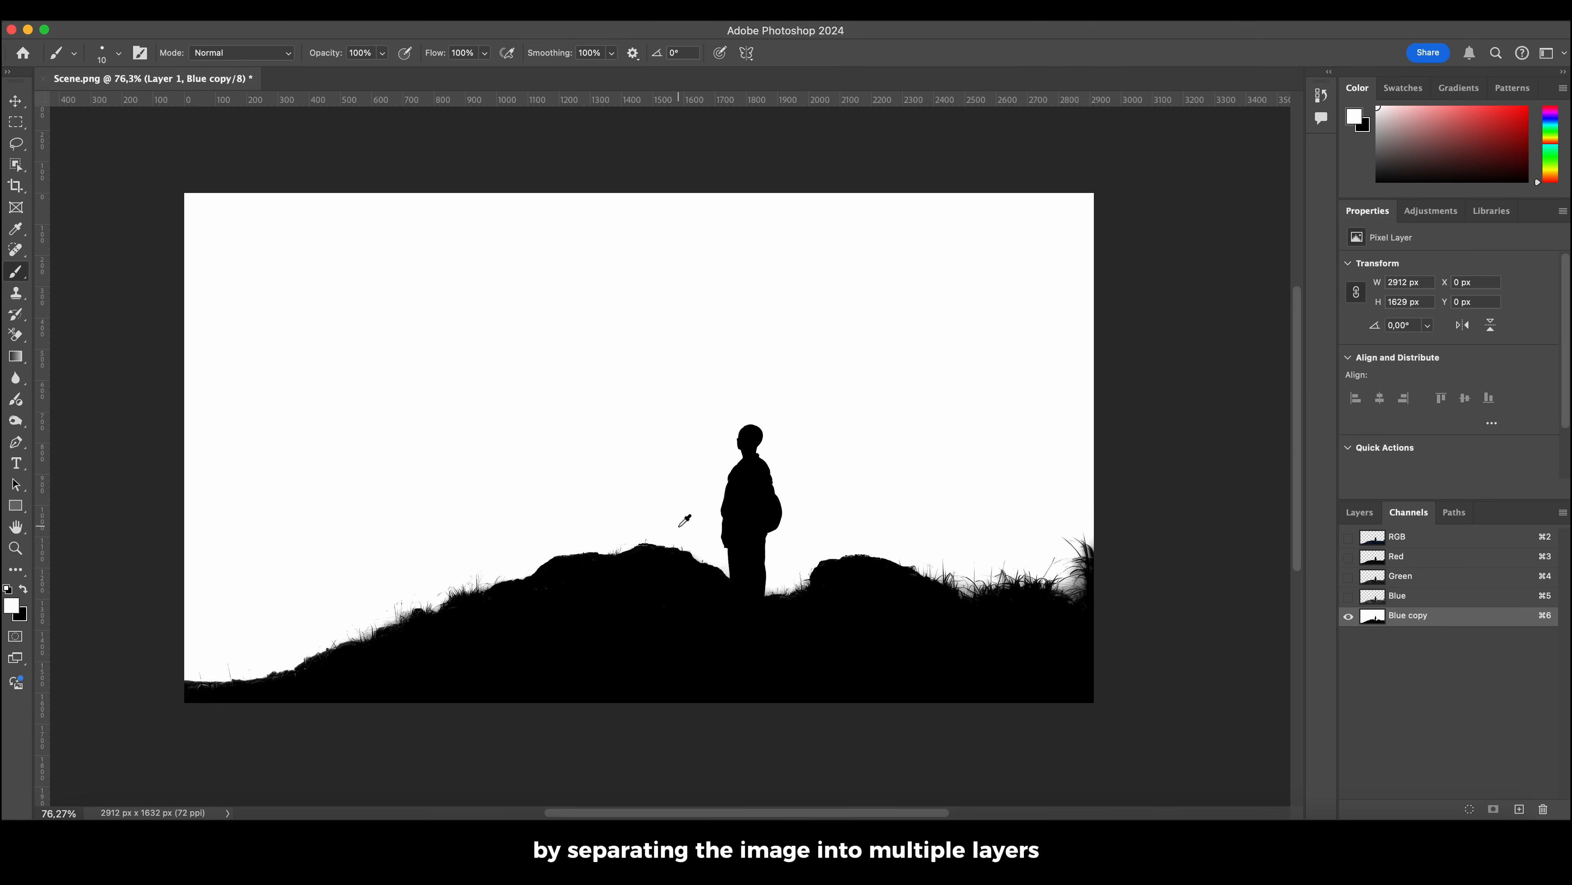
Return to the colour composite, hide the sky layer to check the cutout, and begin exporting layers as PNG.
left_click(1359, 511)
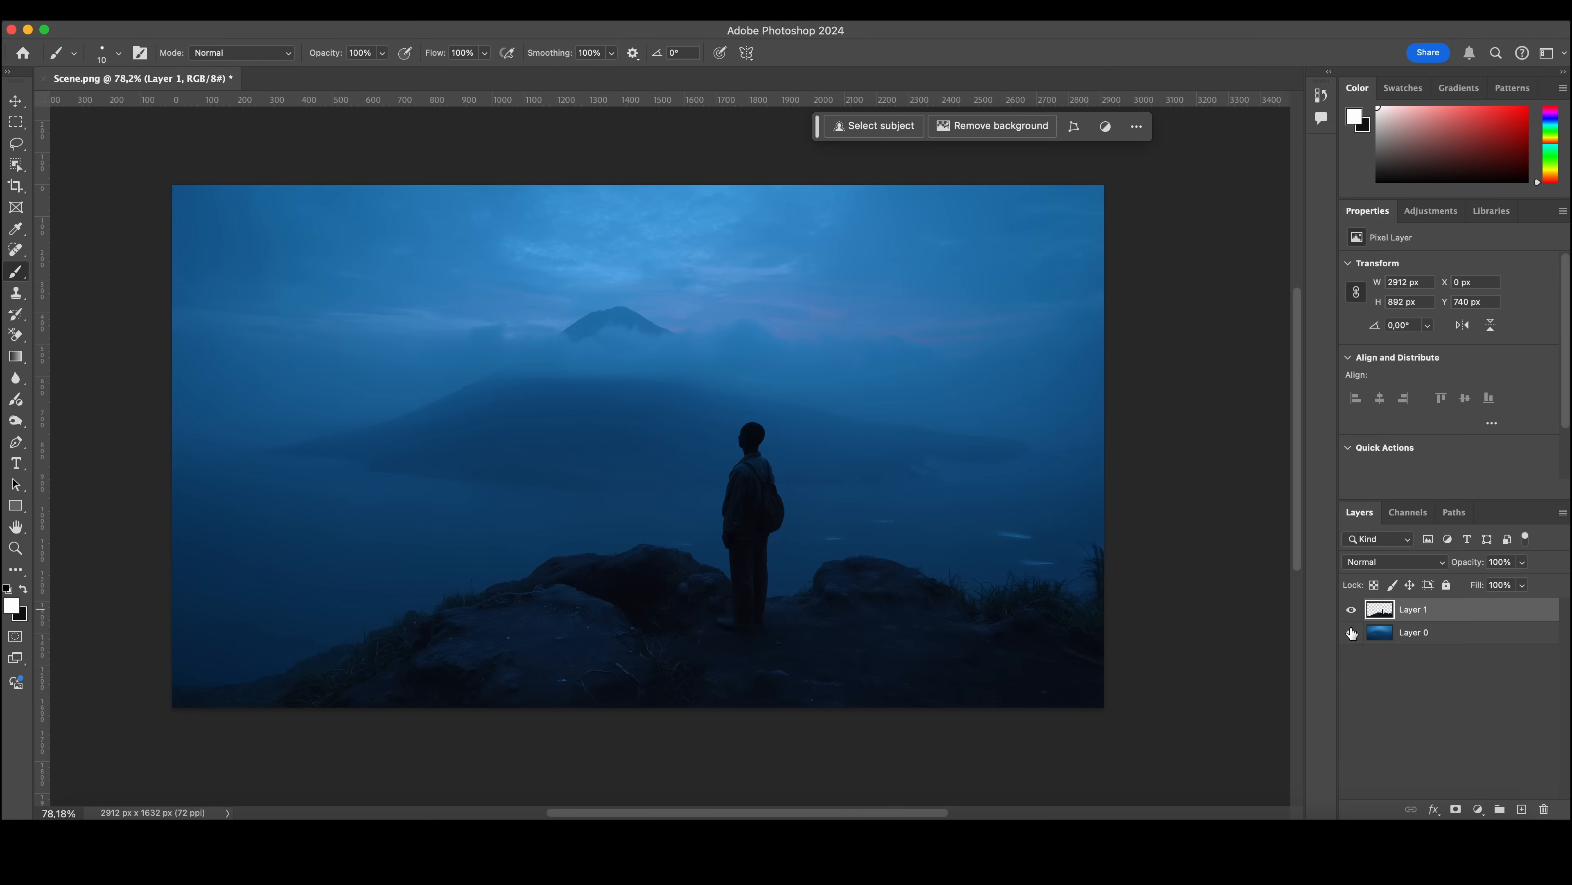
left_click(24, 52)
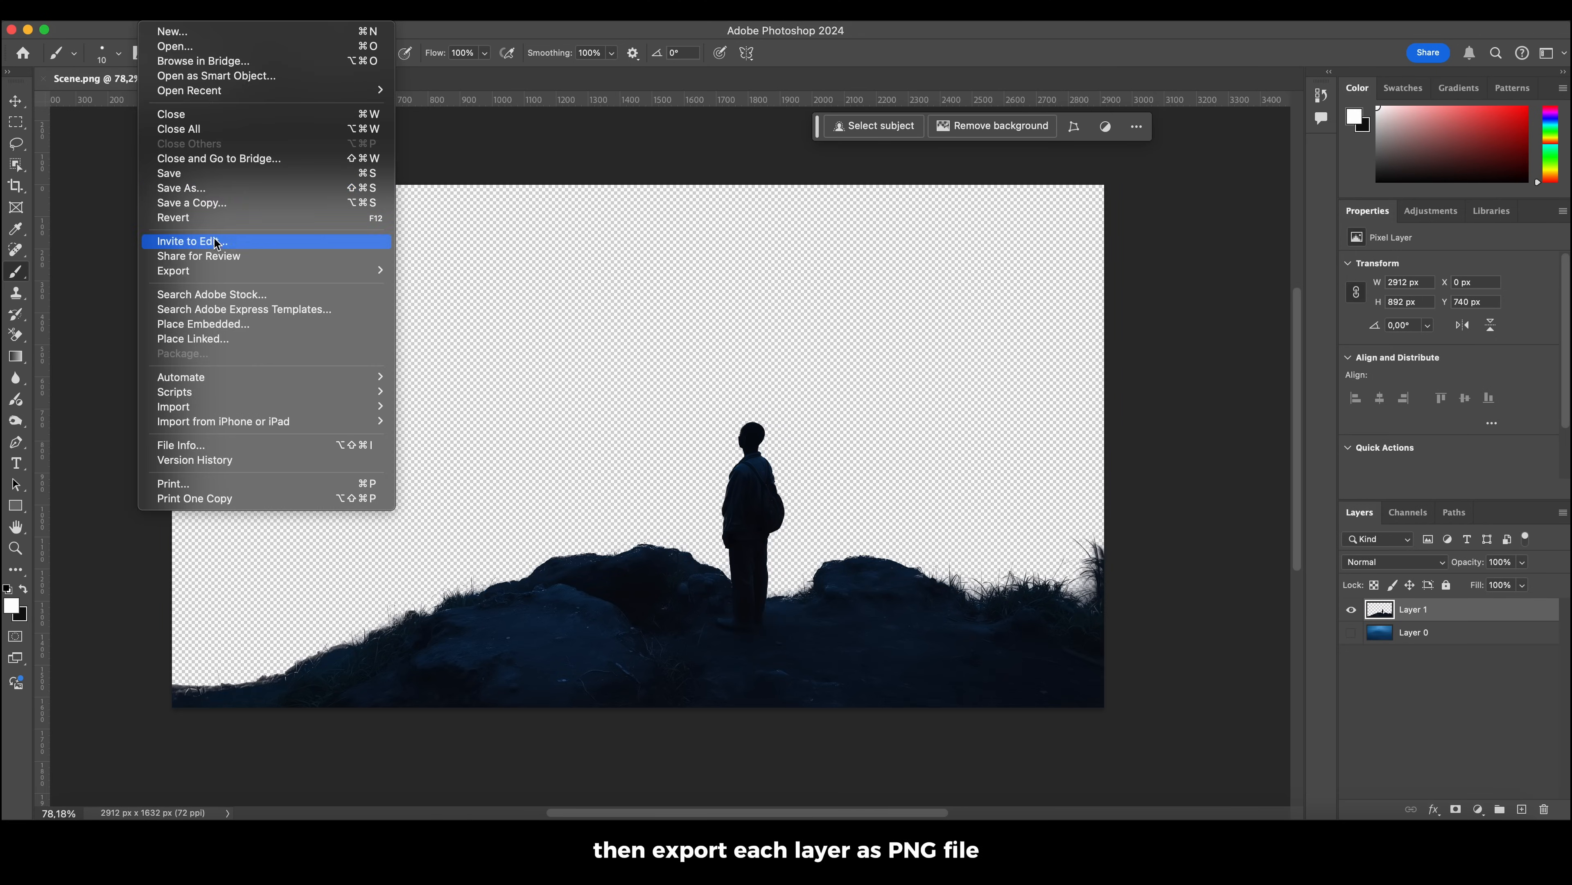
left_click(180, 189)
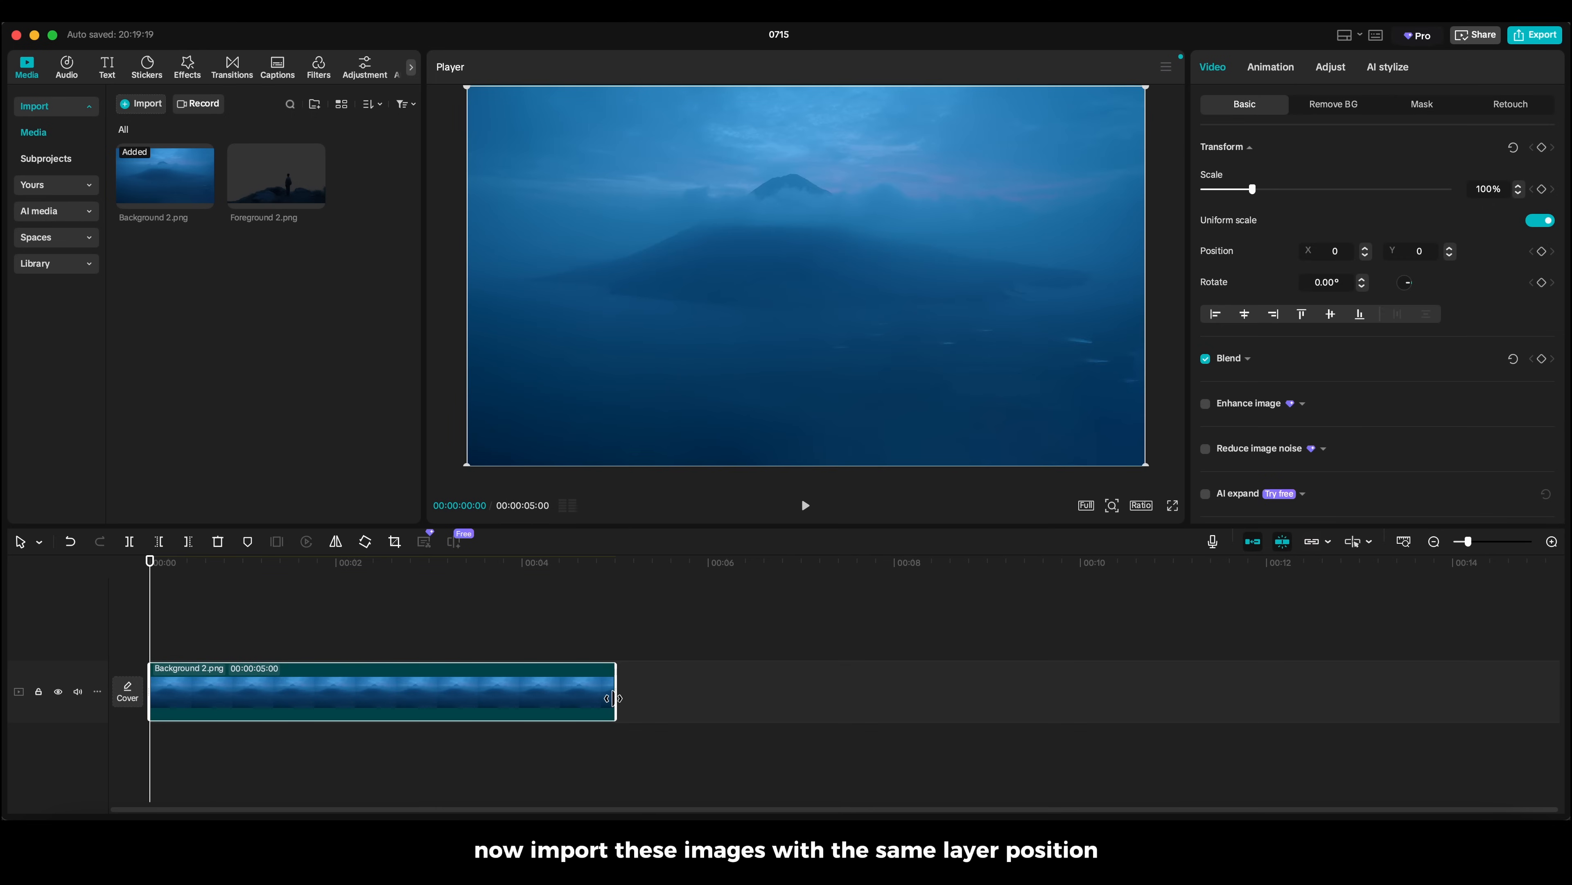
Extend the background to 6 s and place Foreground 2.png on a track above, also trimmed to 6 s.
left_click_drag(613, 692, 707, 692)
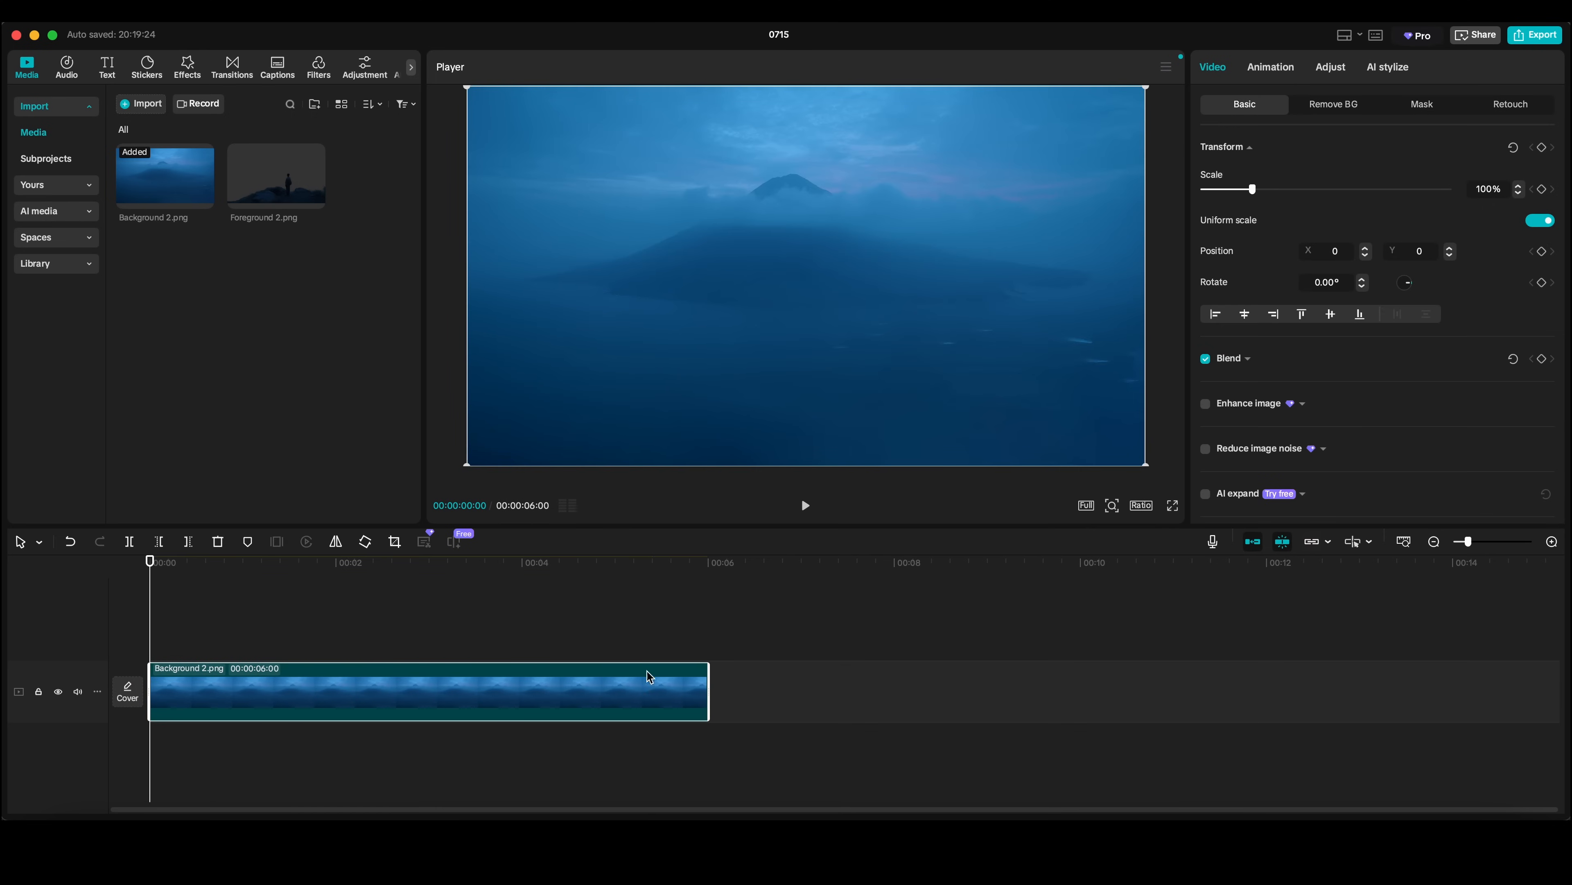
left_click_drag(276, 173, 381, 642)
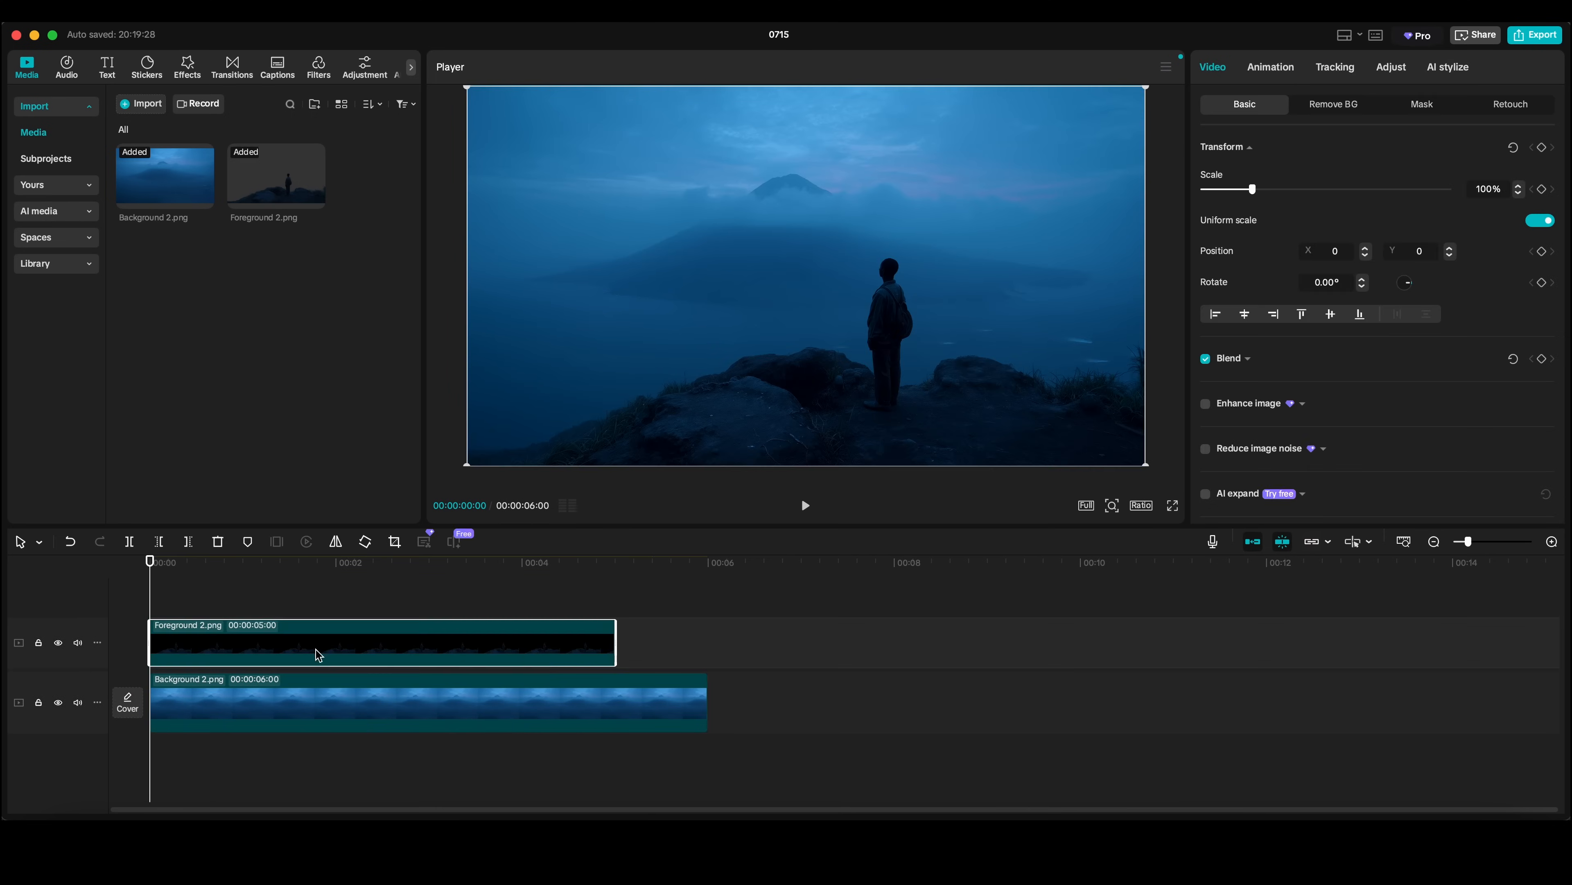
left_click_drag(615, 642, 706, 643)
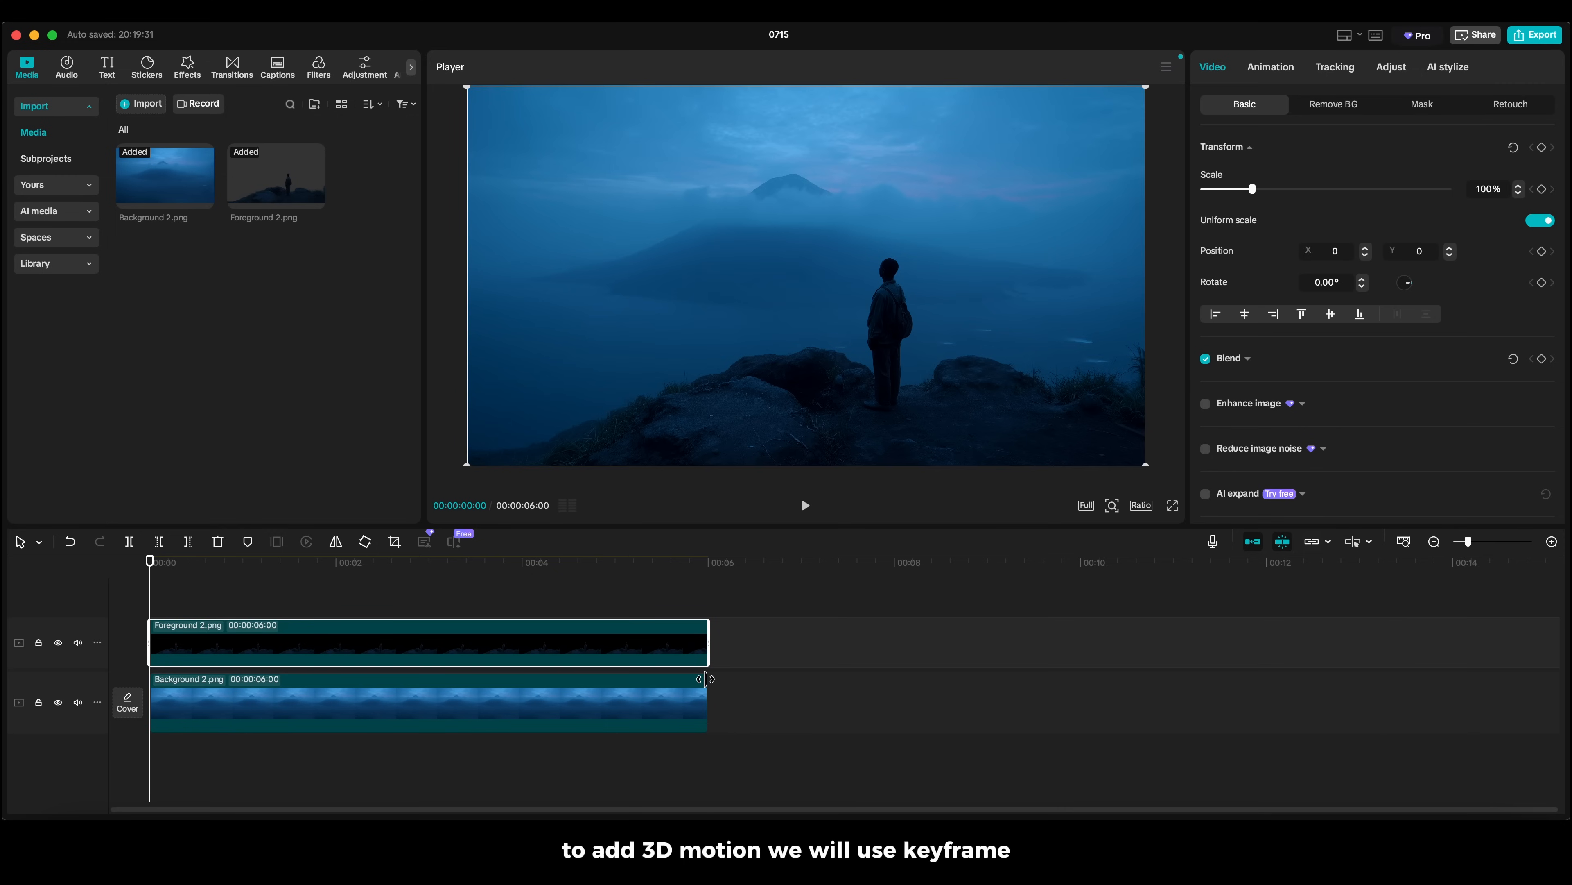
mouse_move(706, 679)
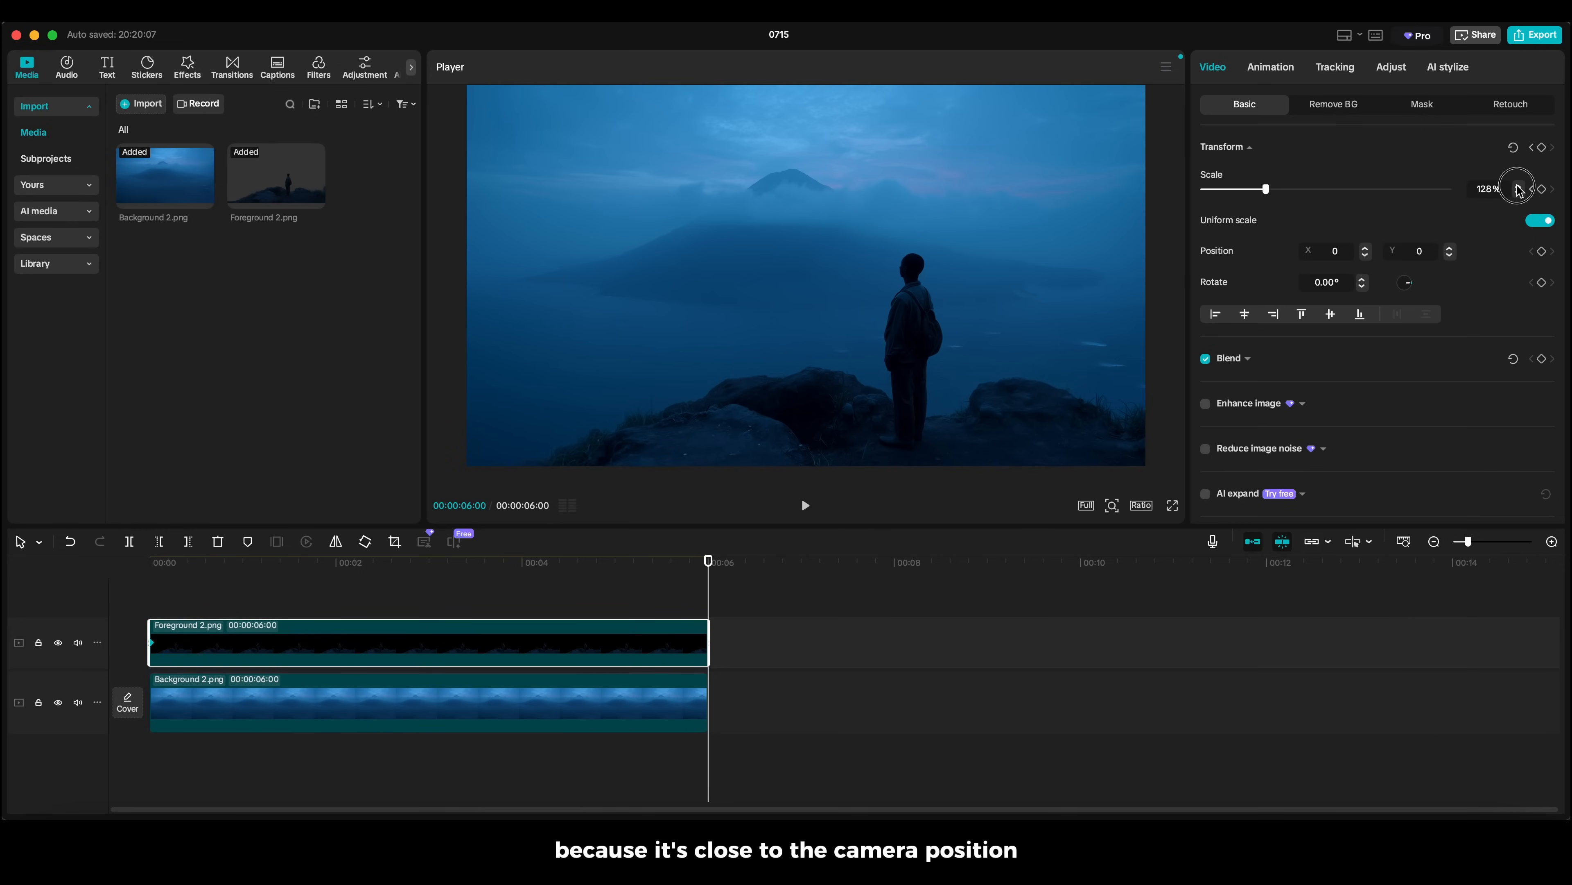
Raise the foreground's end-keyframe Scale to about 128% with the stepper.
left_click(1518, 193)
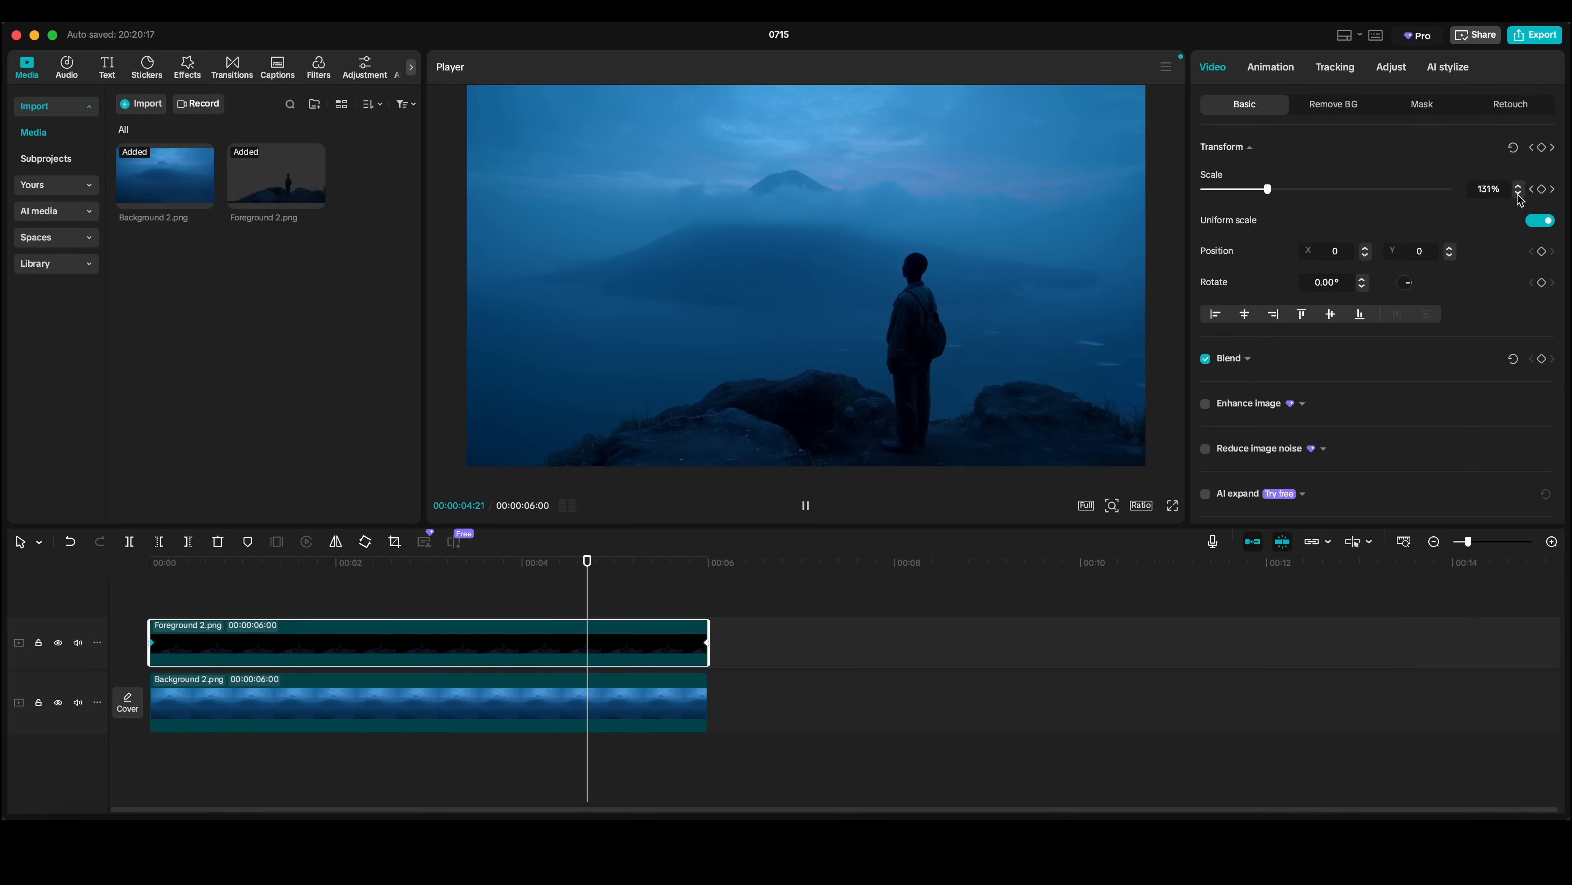
left_click(1517, 184)
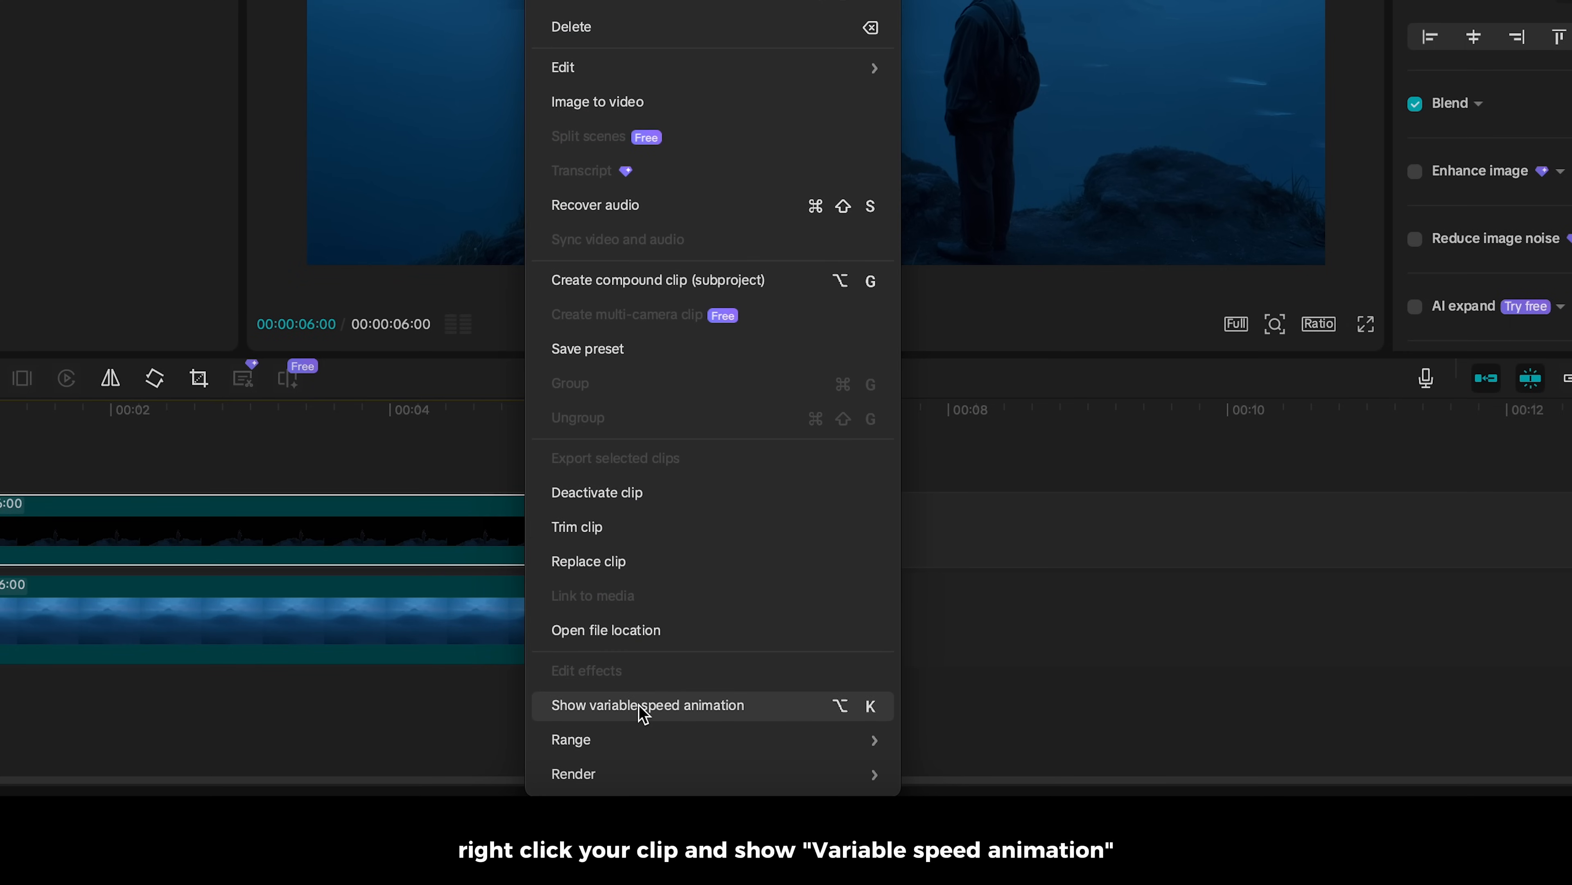
Show the clip's variable speed animation curve and bring up the preset easing curves.
left_click(647, 705)
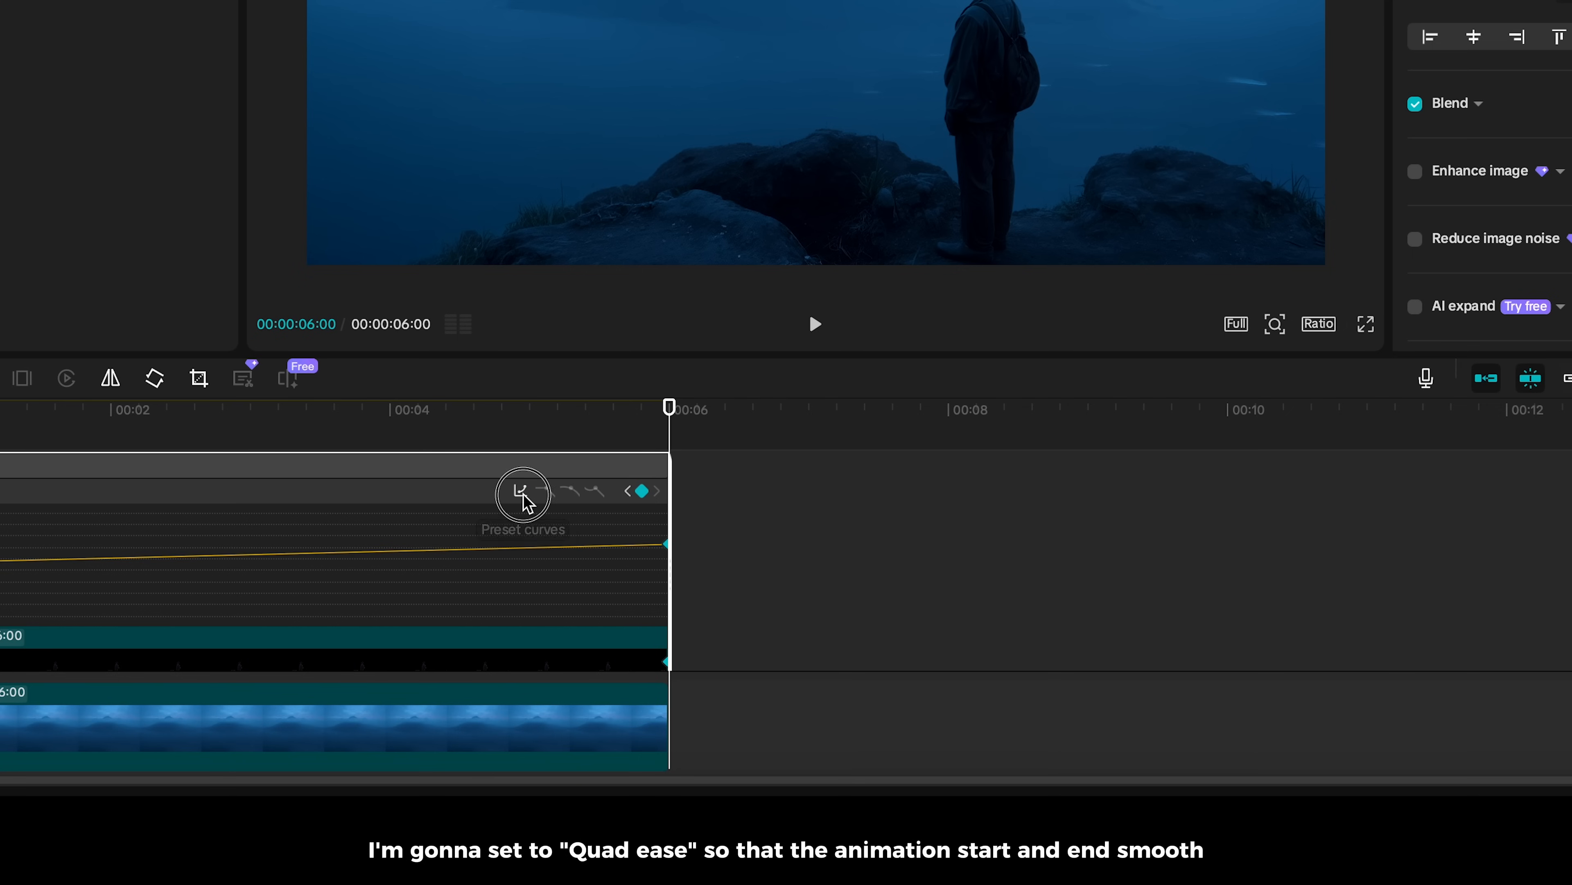
left_click(522, 492)
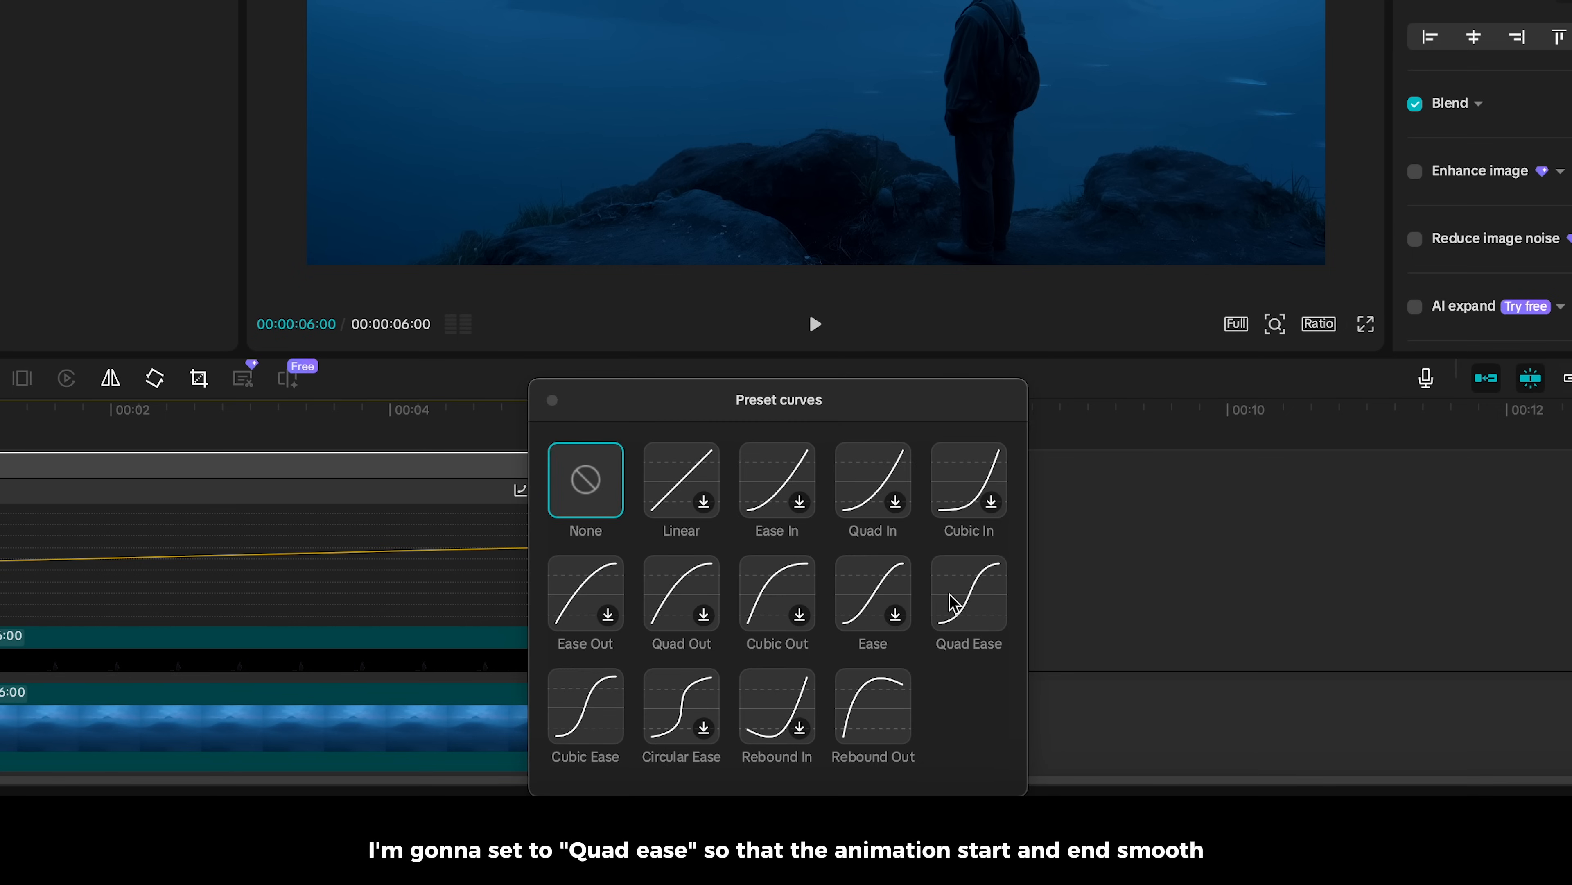